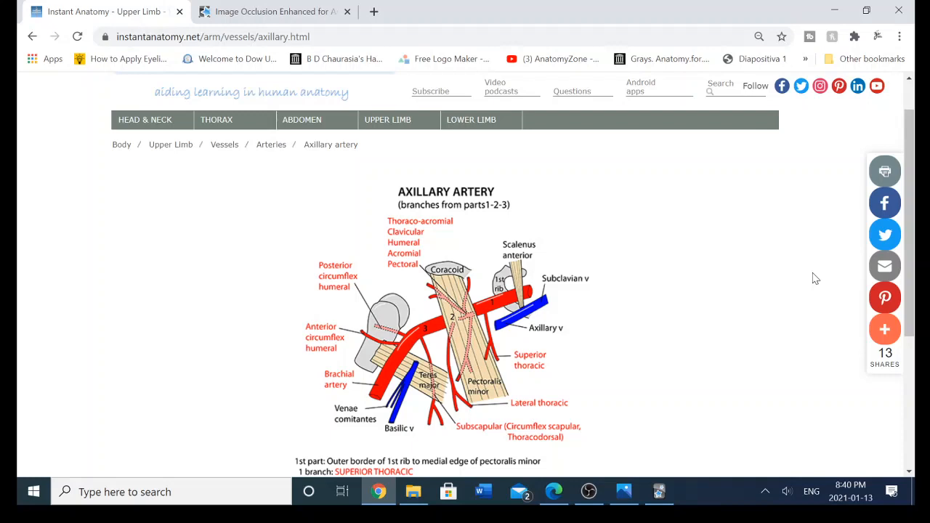
mouse_move(637, 306)
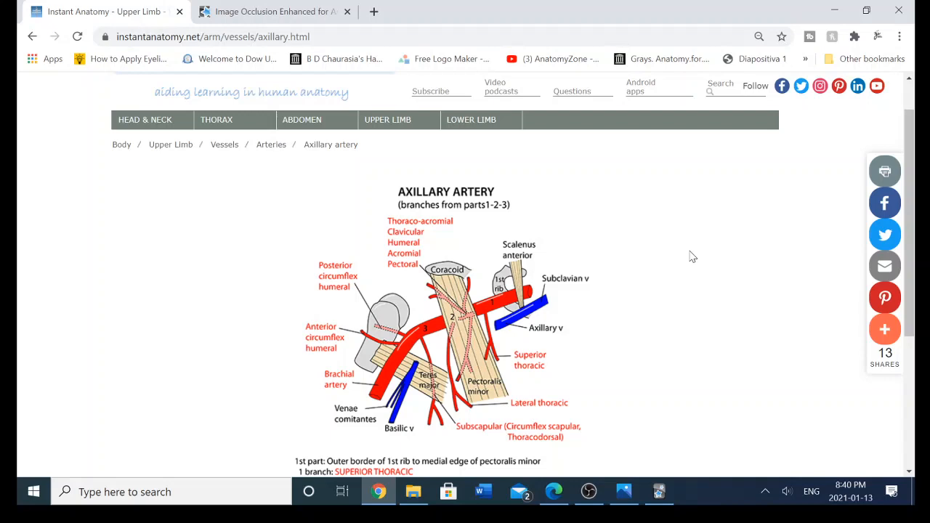
mouse_move(596, 311)
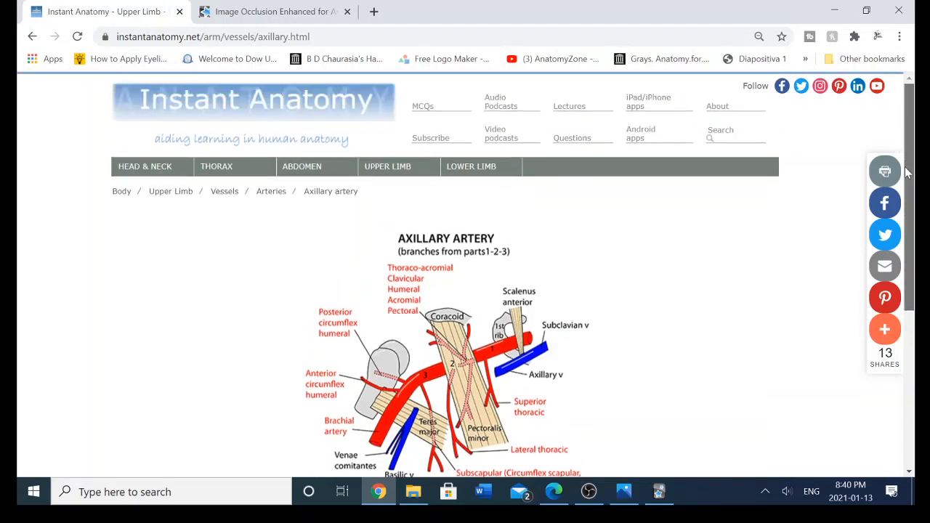
- Scroll to the axillary artery diagram and copy the image from the page
scroll(down, 3)
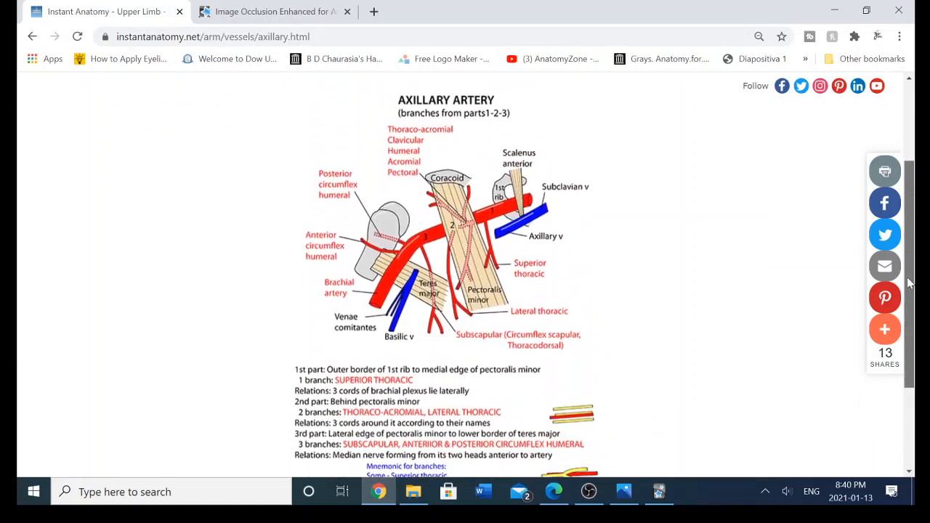
scroll(down, 3)
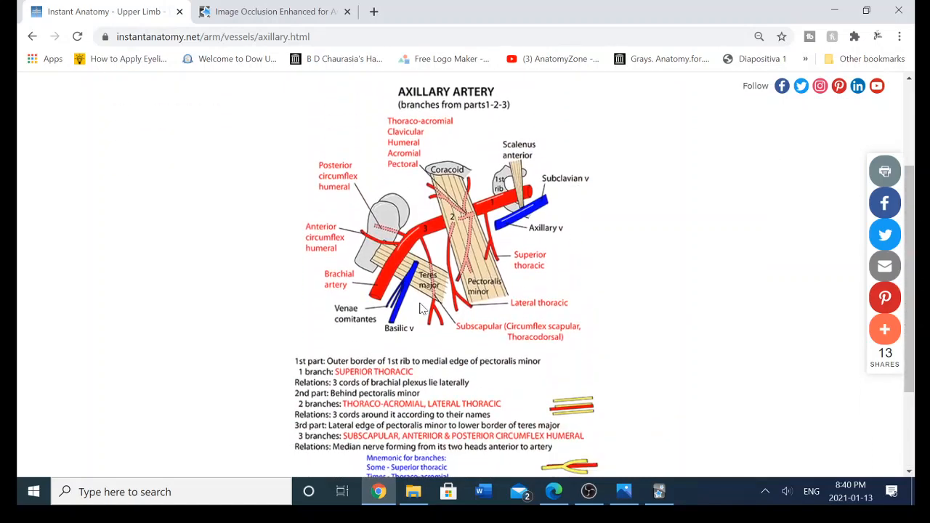
right_click(420, 308)
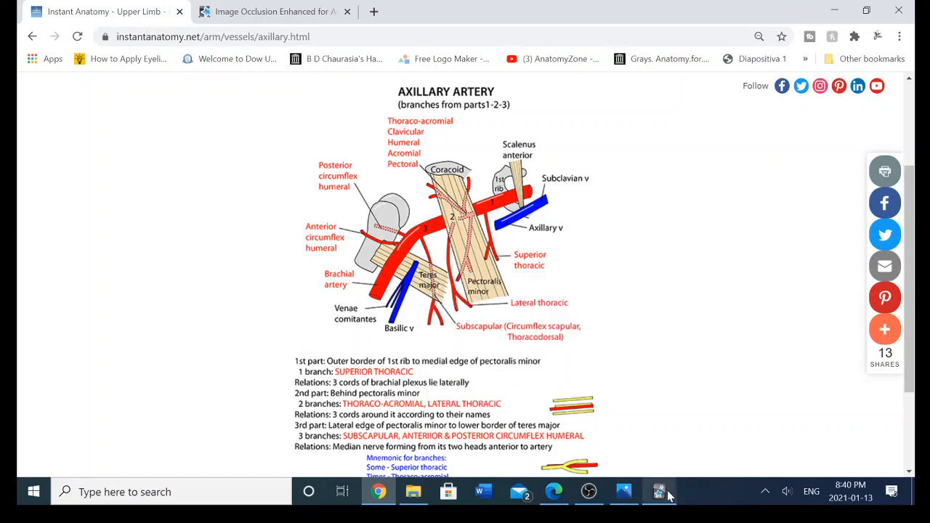
- Start a new Image Occlusion Enhanced note and load the copied diagram into the masks editor
click(658, 492)
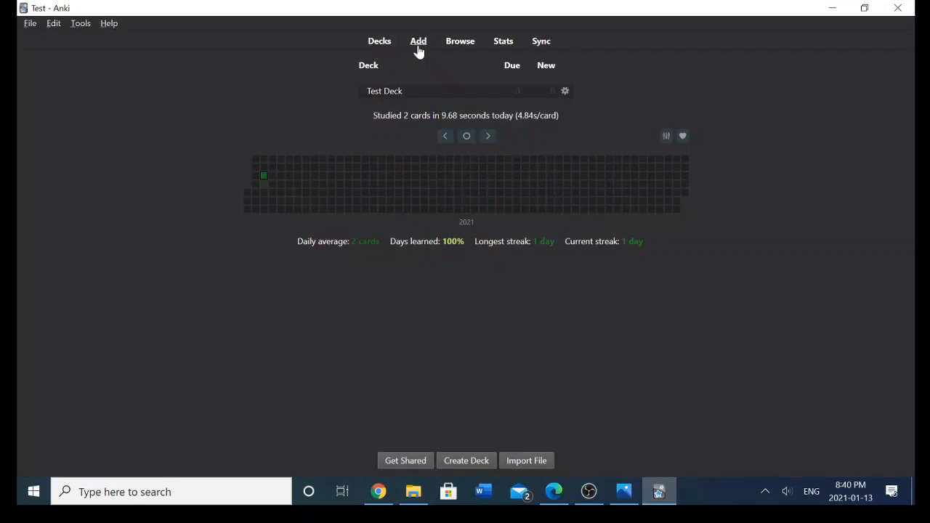
click(418, 40)
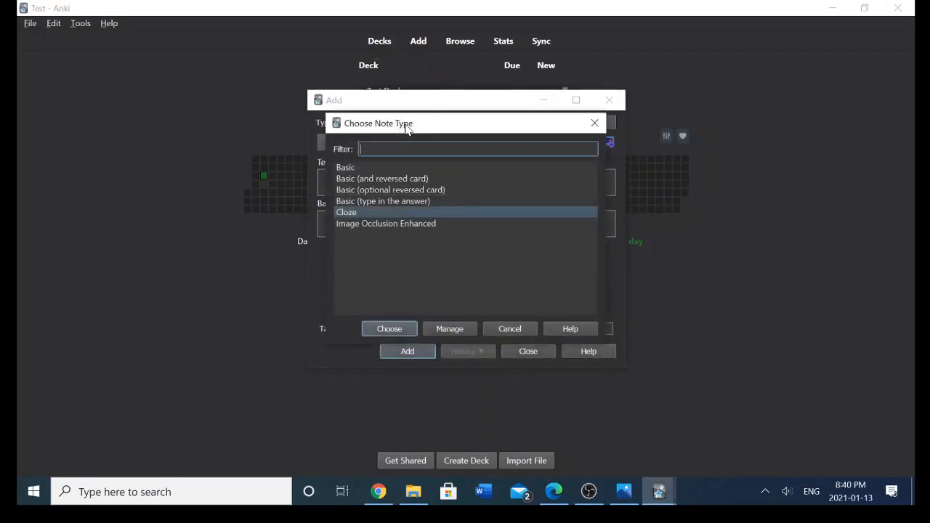
click(386, 223)
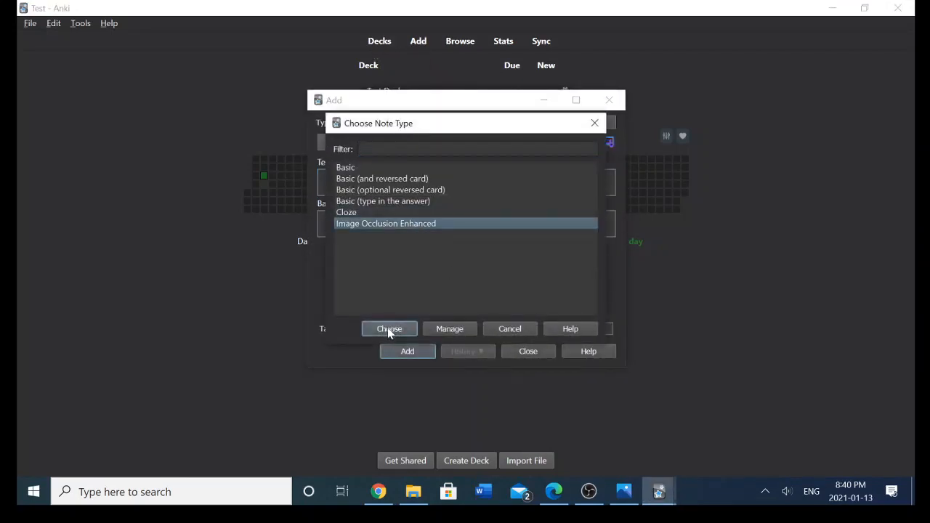
click(389, 328)
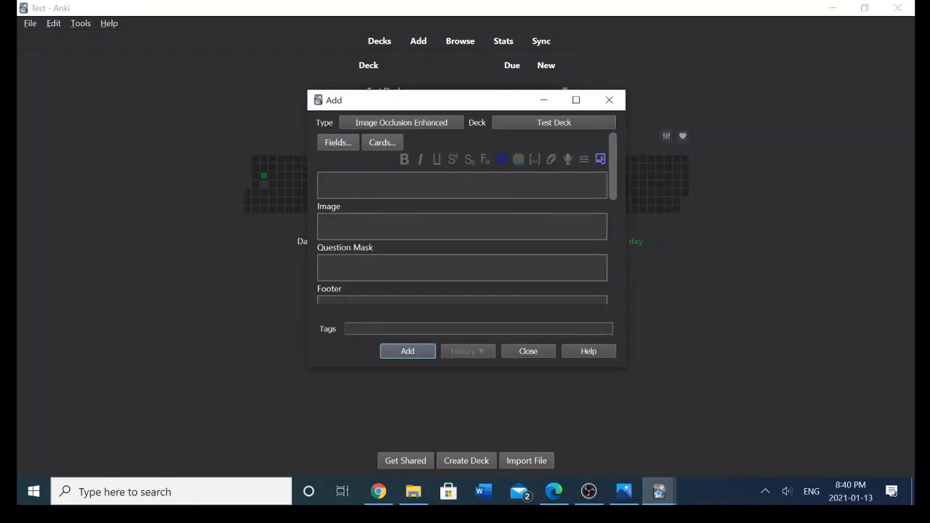
click(461, 226)
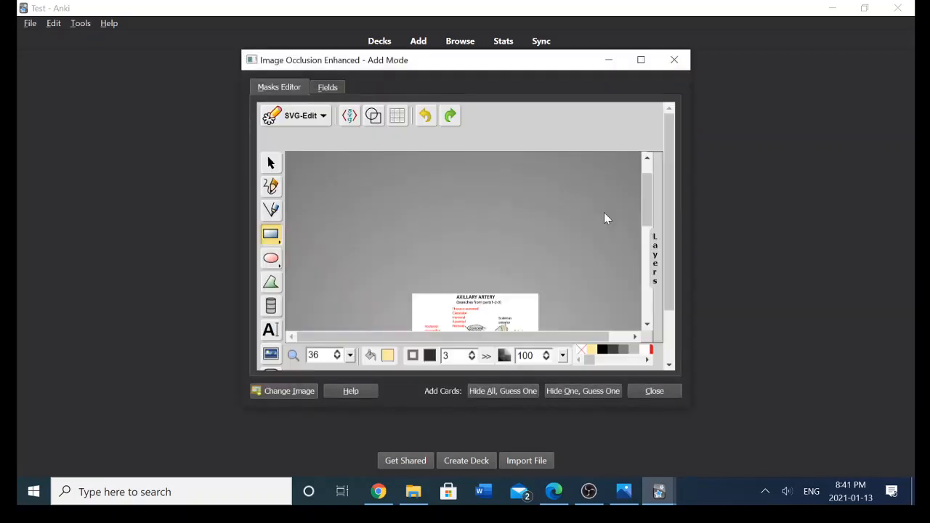
mouse_move(641, 86)
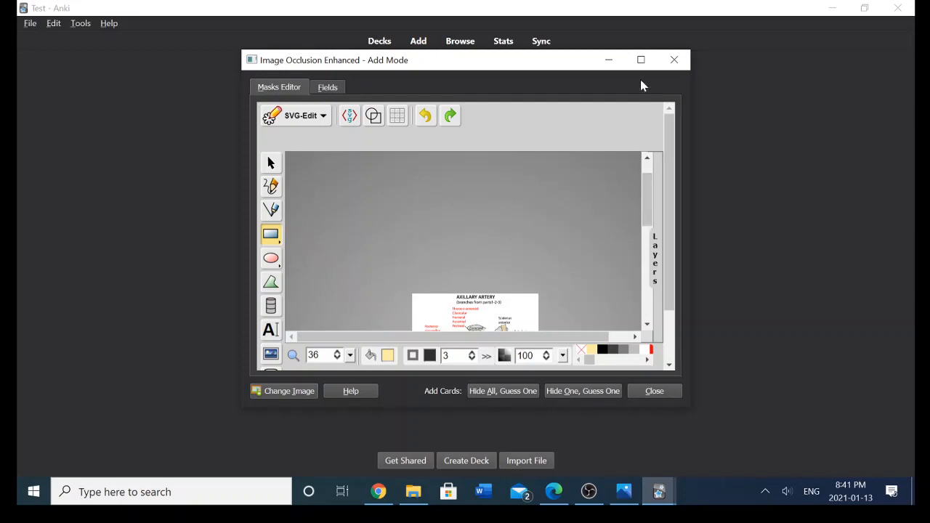
- Close the occlusion editor and cancel the Select an Image dialog, leaving the note fields empty
click(654, 391)
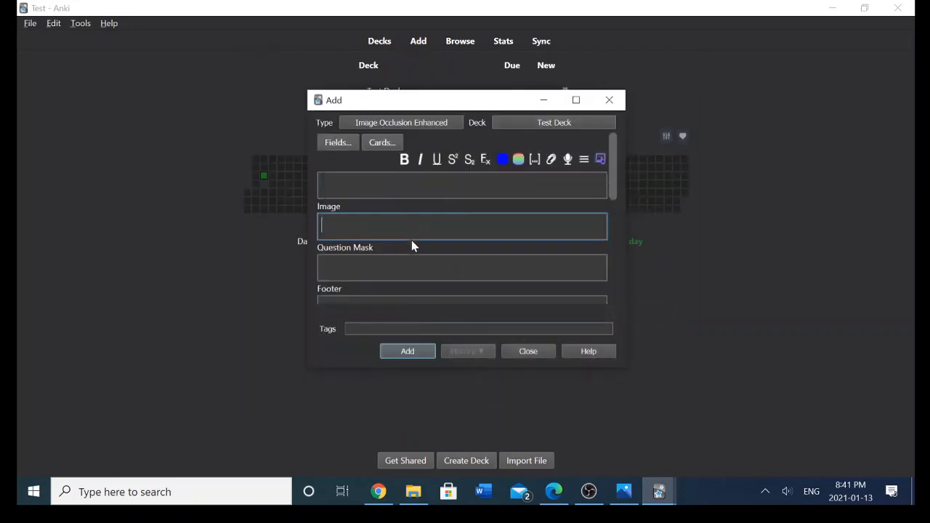
click(461, 225)
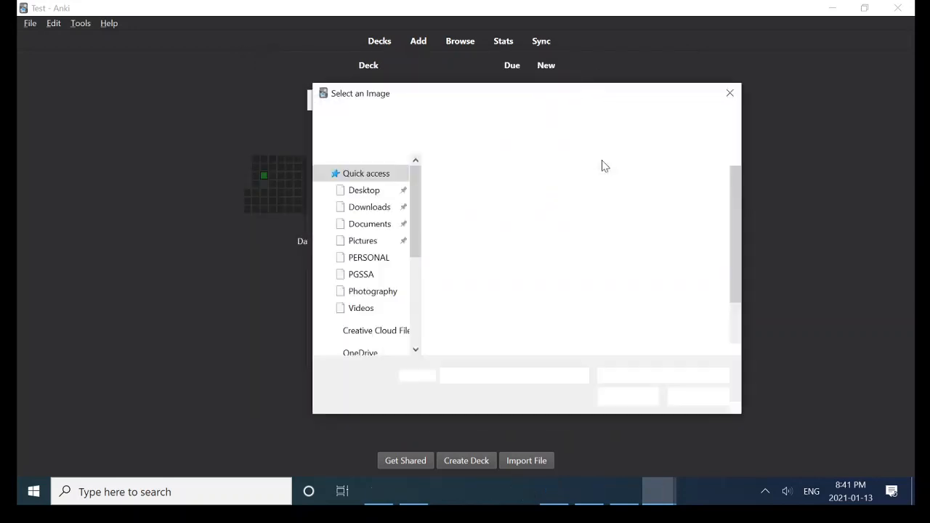
click(730, 93)
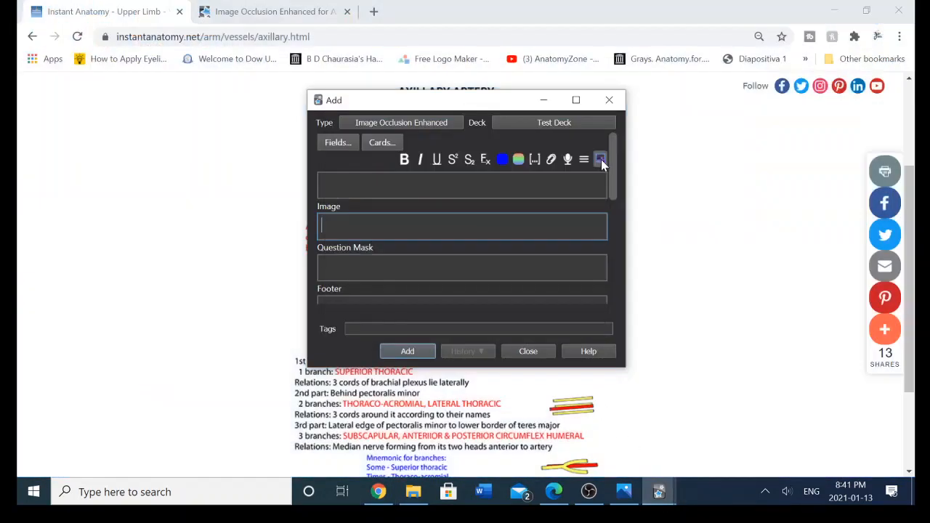
mouse_move(600, 160)
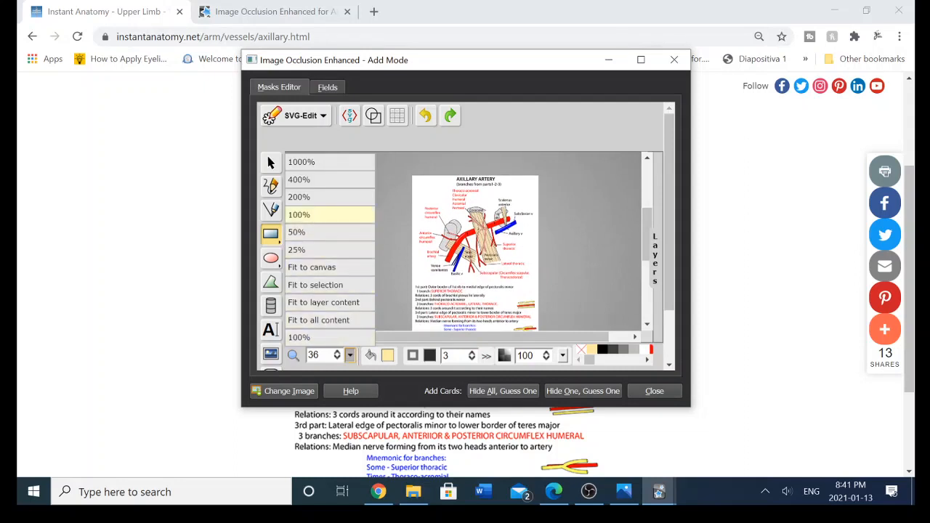
- Zoom the diagram to 50% and draw rectangle masks over the circumflex humeral, thoraco-acromial and subclavian vein labels
click(296, 232)
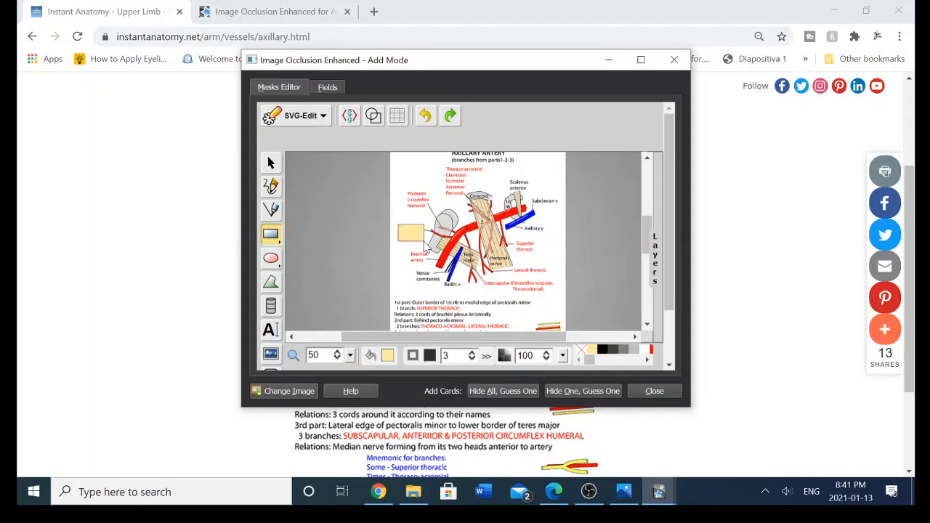
click(409, 232)
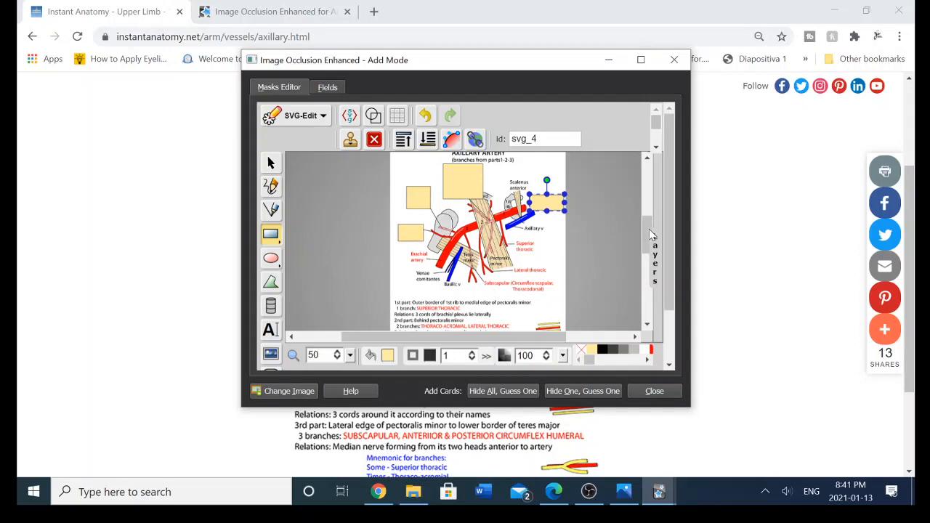
scroll(down, 3)
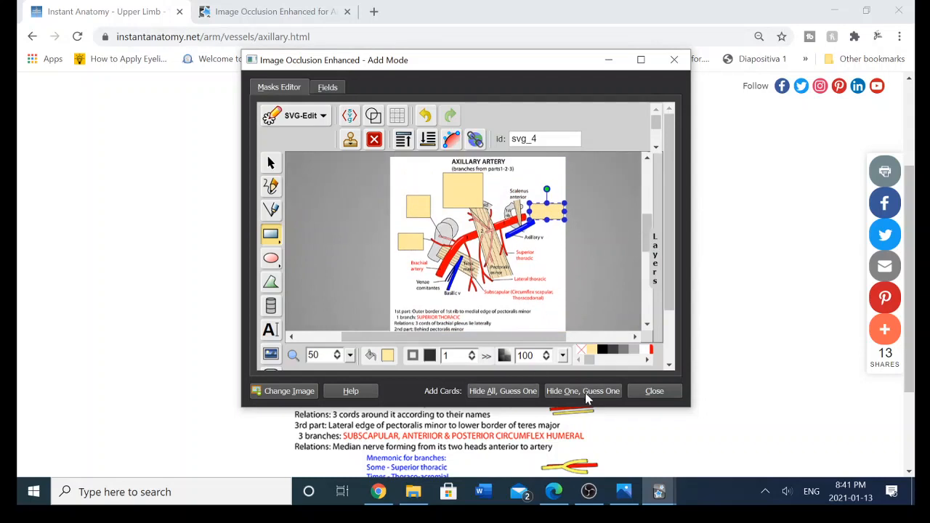
mouse_move(583, 391)
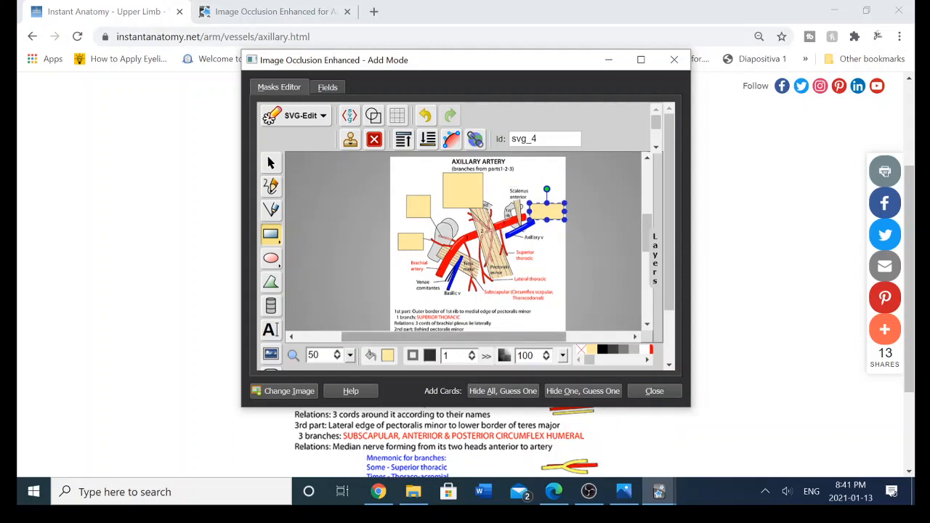
mouse_move(503, 391)
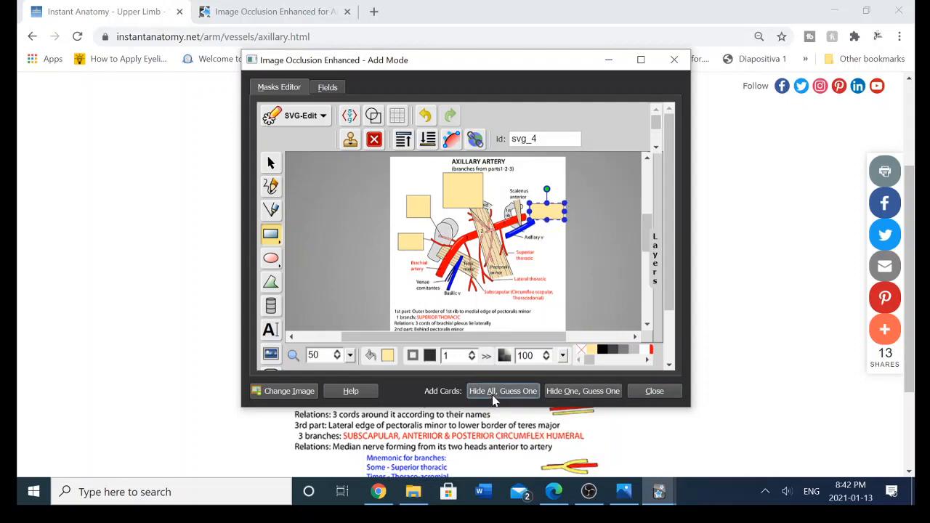
- Add the cards hiding all masks at once, then close the editor and Add window to show Test Deck with 4 new cards
click(503, 391)
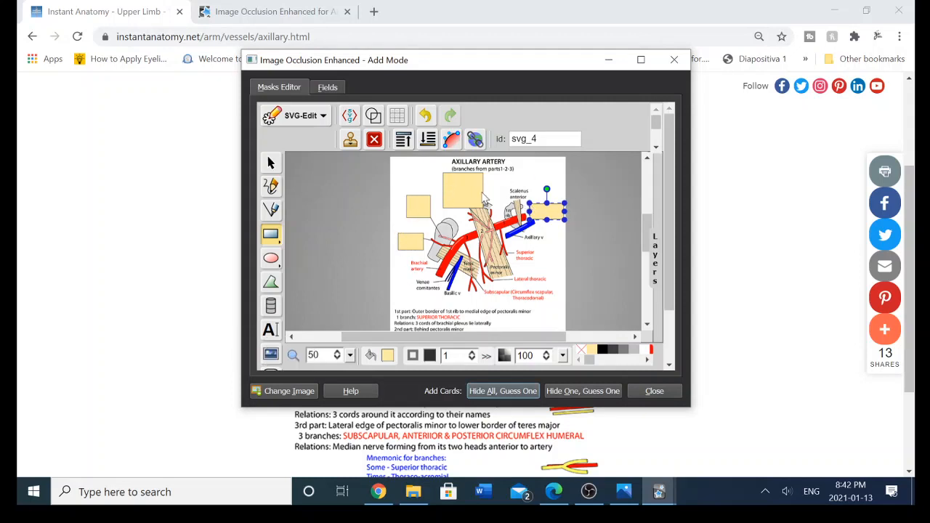
mouse_move(667, 398)
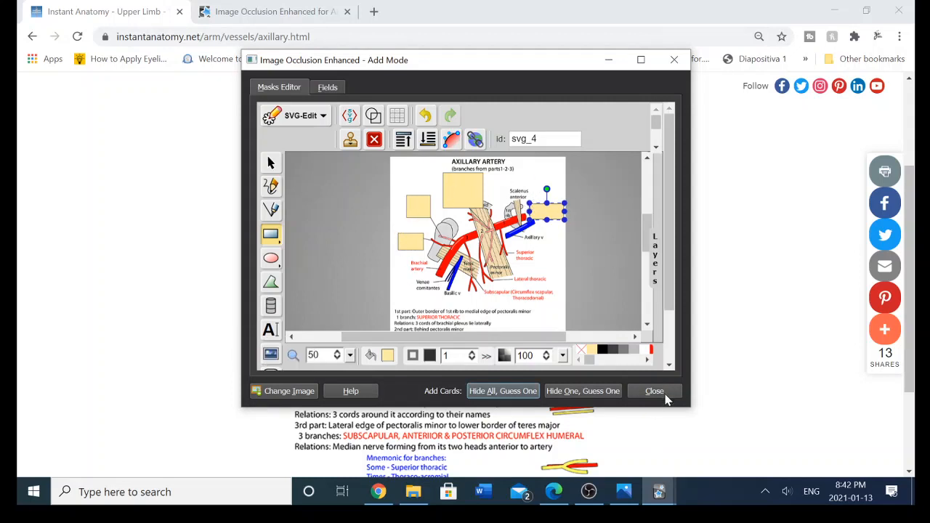
click(653, 391)
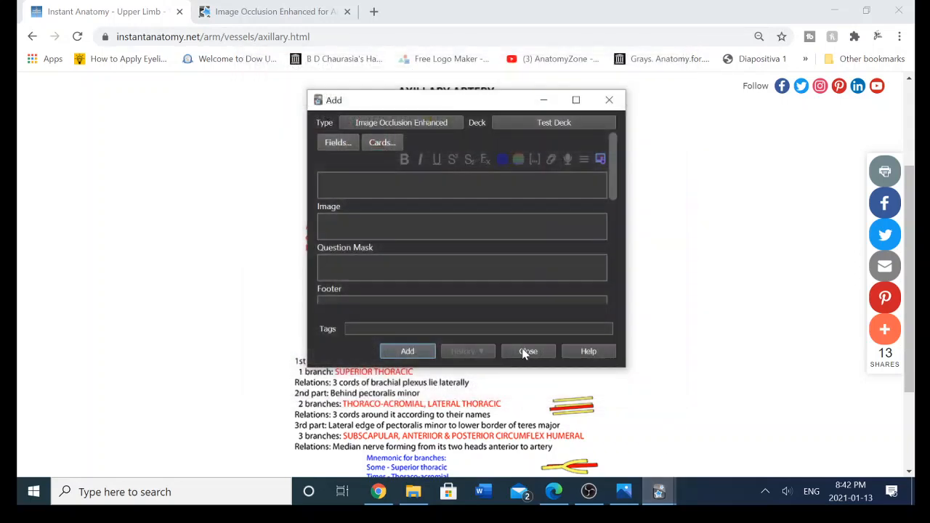
click(528, 351)
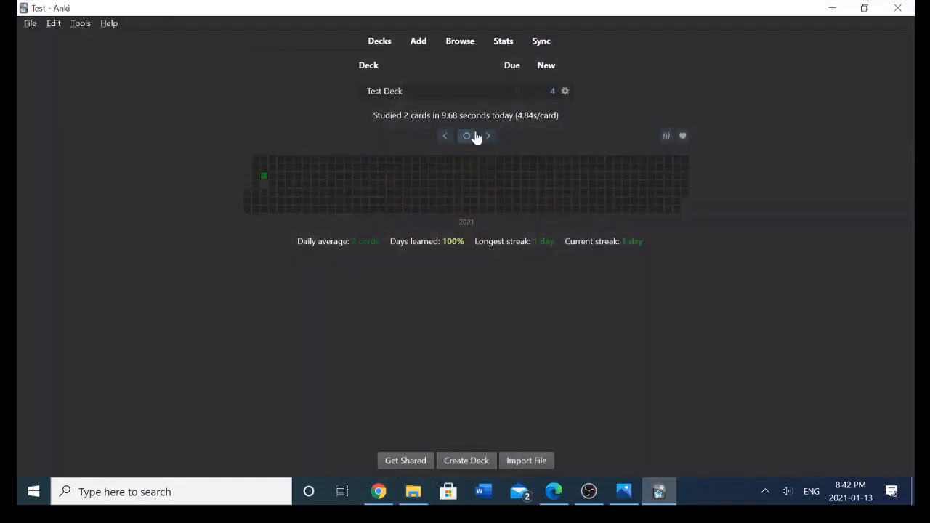
- Study Test Deck, revealing the circumflex humeral and thoraco-acromial labels and rating the cards easy
click(384, 91)
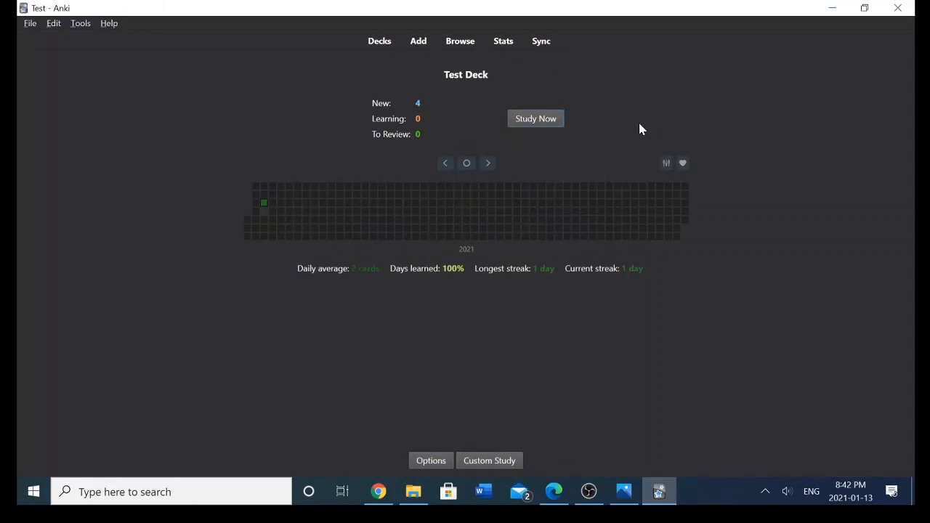
mouse_move(443, 80)
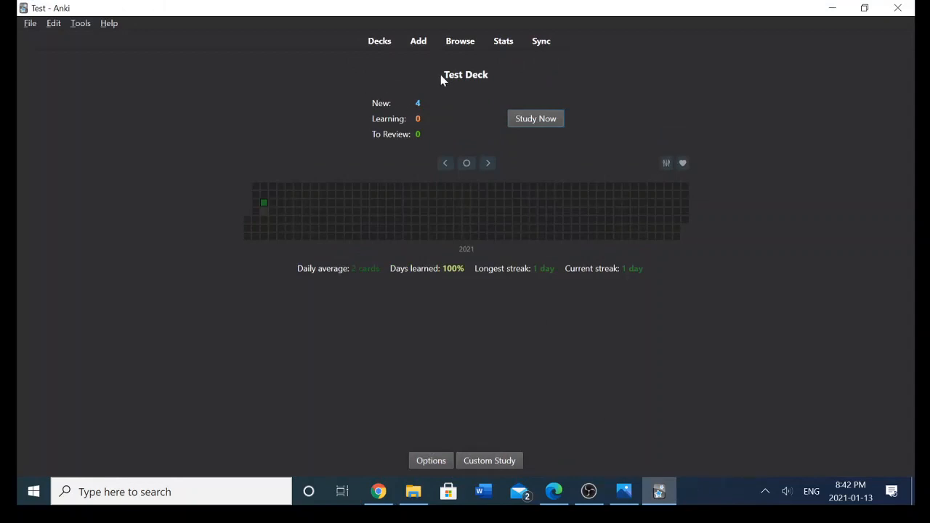
click(535, 118)
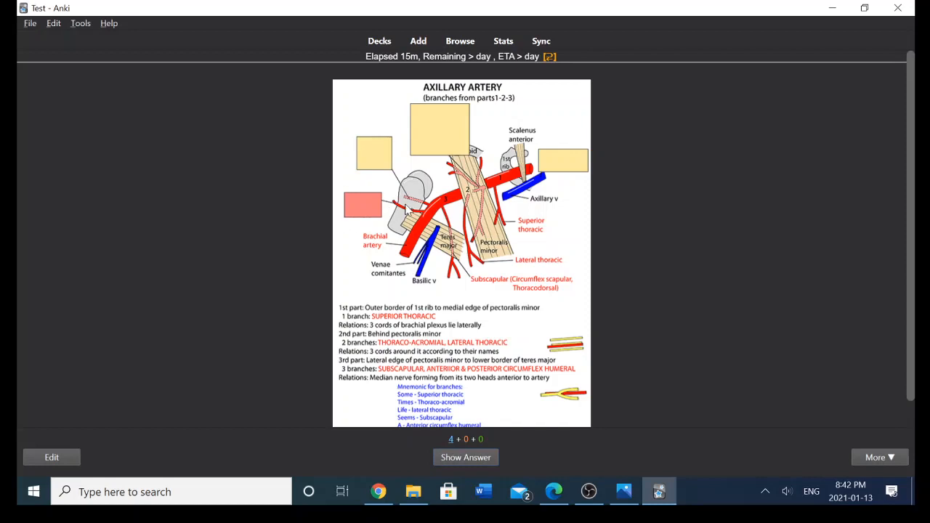
mouse_move(399, 236)
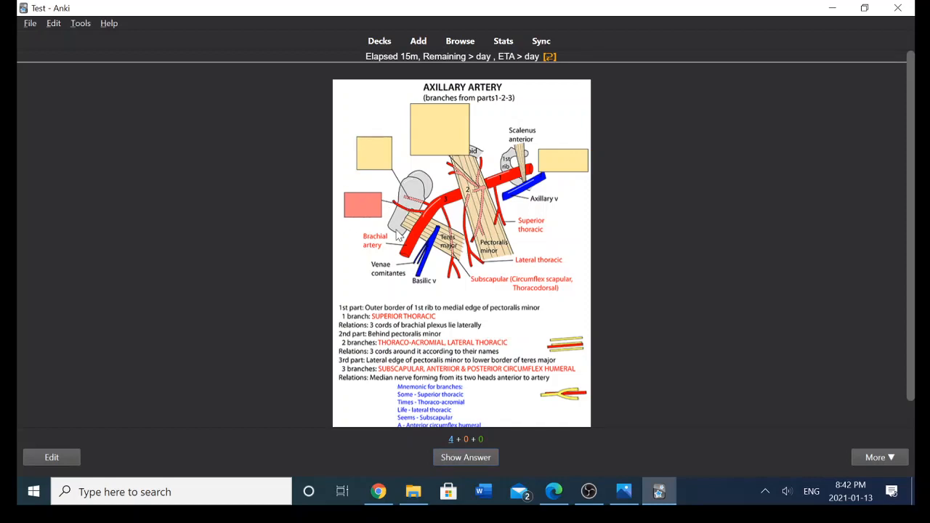
click(465, 457)
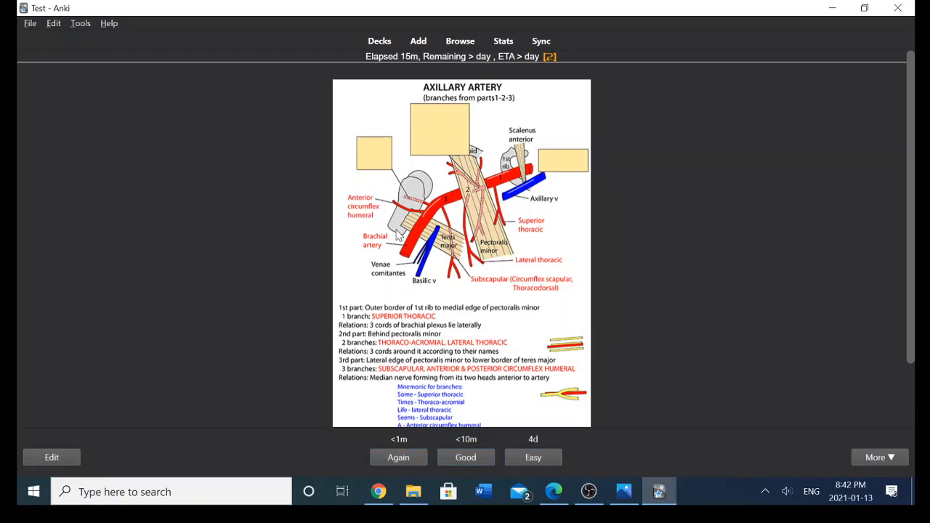
mouse_move(819, 252)
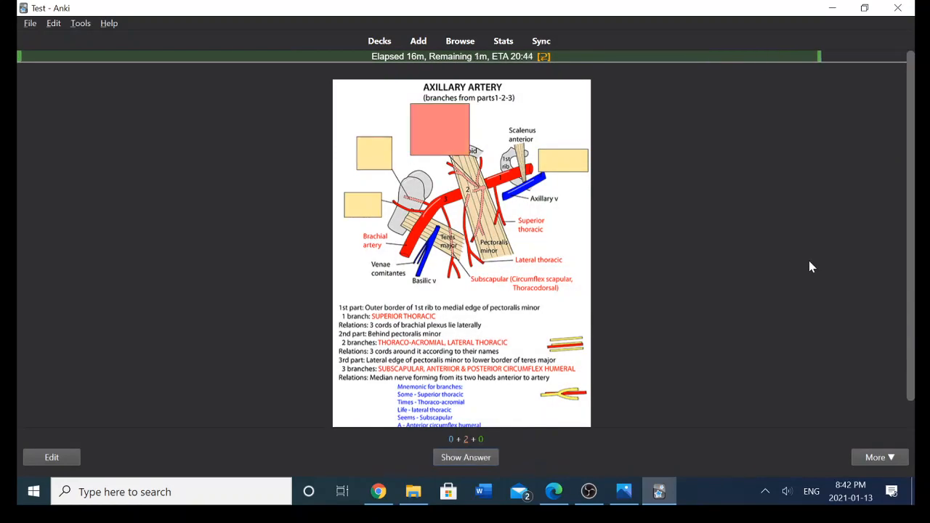
click(465, 457)
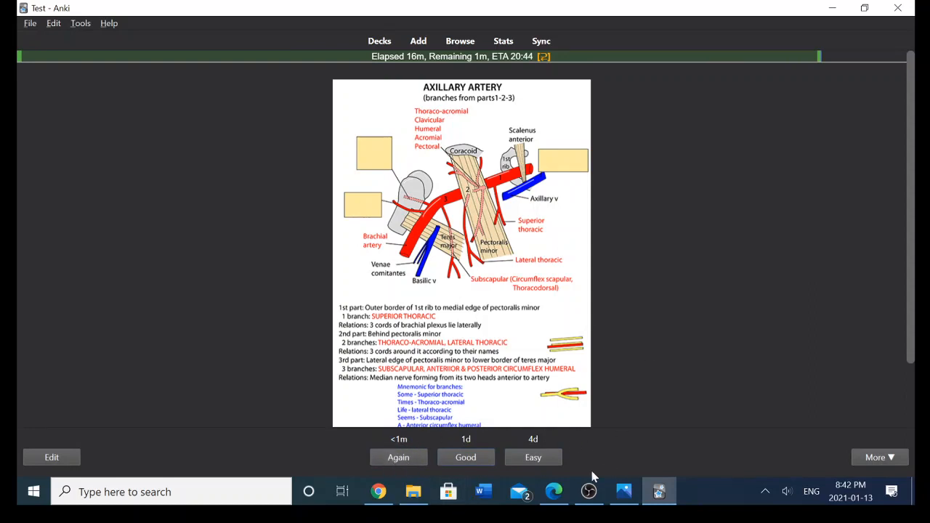
mouse_move(400, 446)
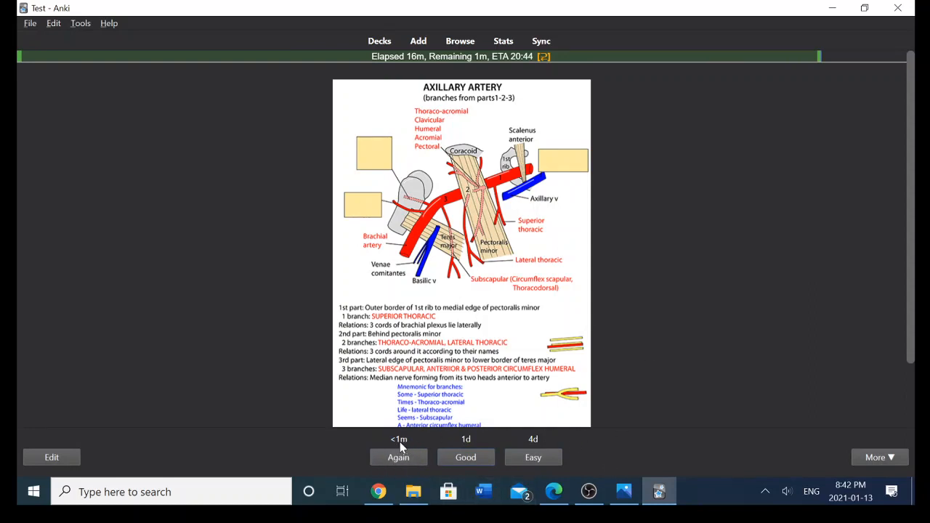
mouse_move(466, 457)
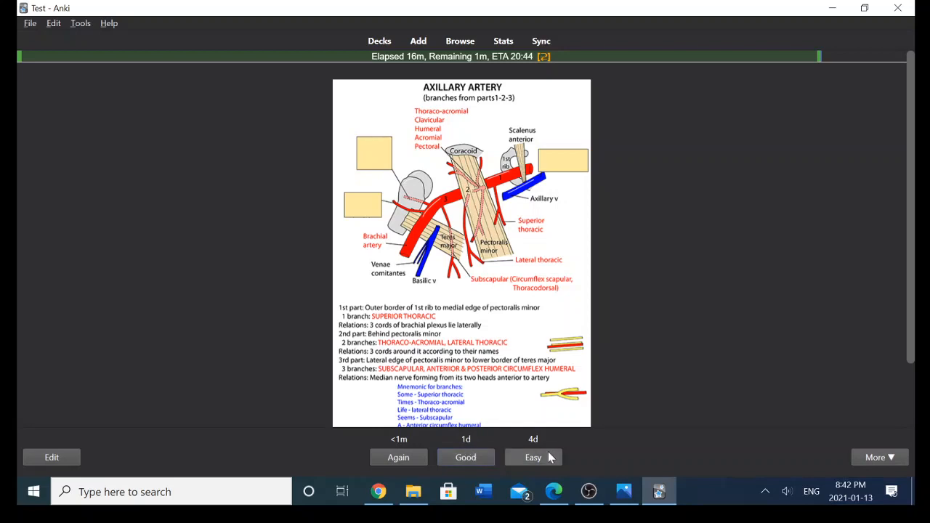
mouse_move(545, 447)
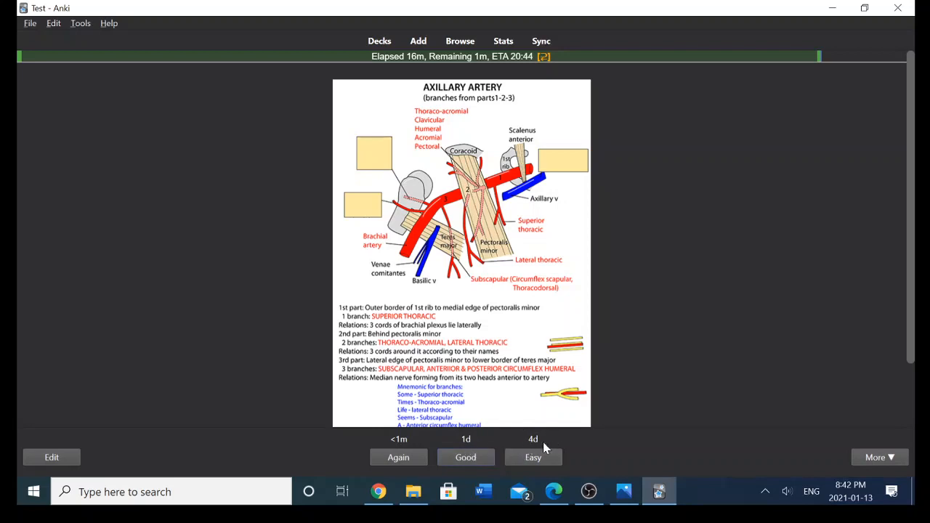
click(466, 457)
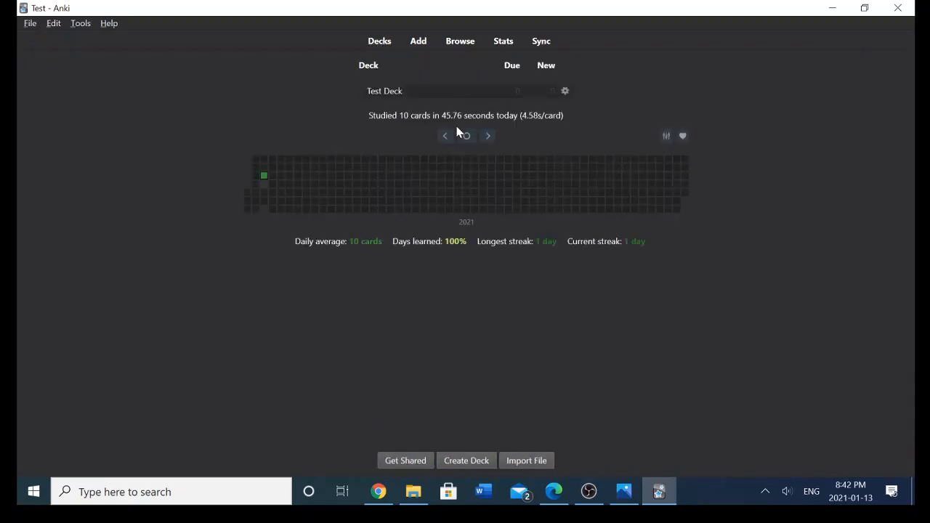
mouse_move(51, 43)
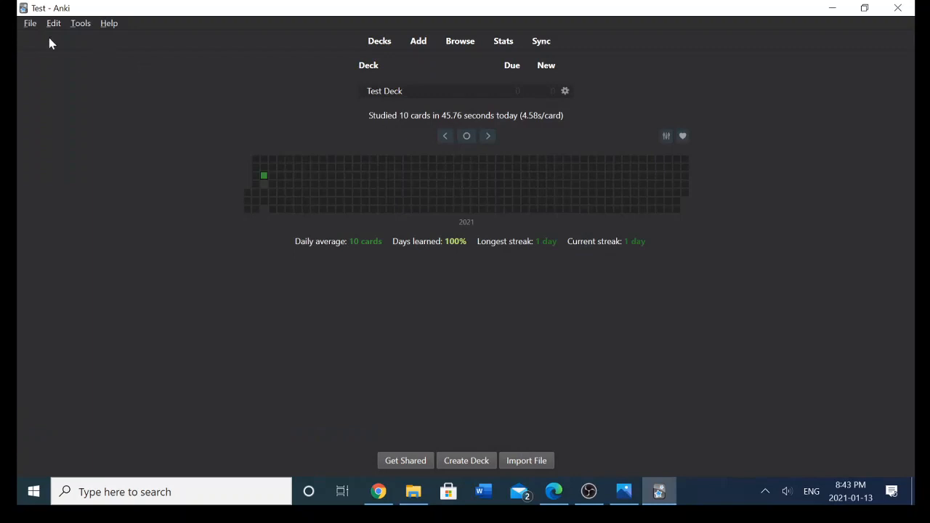
- Check Edit > Undo Review, then bring the Chrome axillary artery page to the front
click(54, 24)
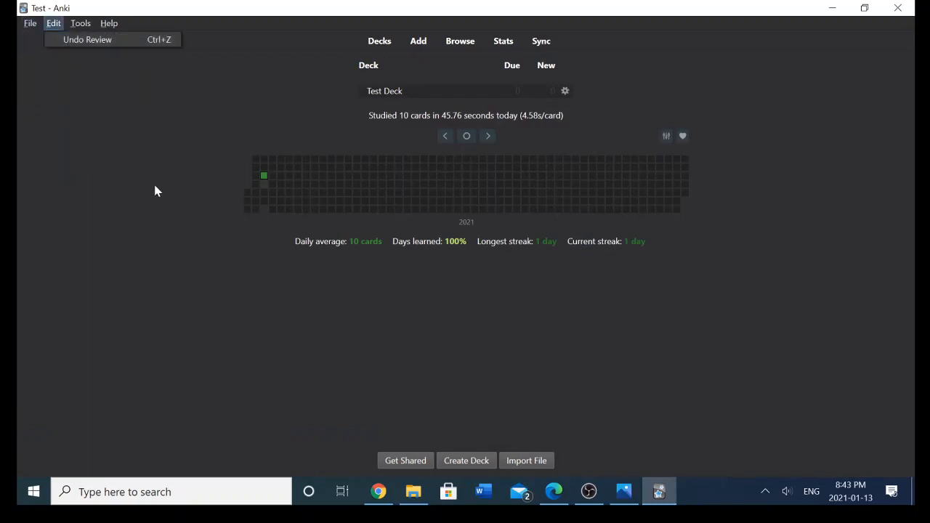
click(378, 492)
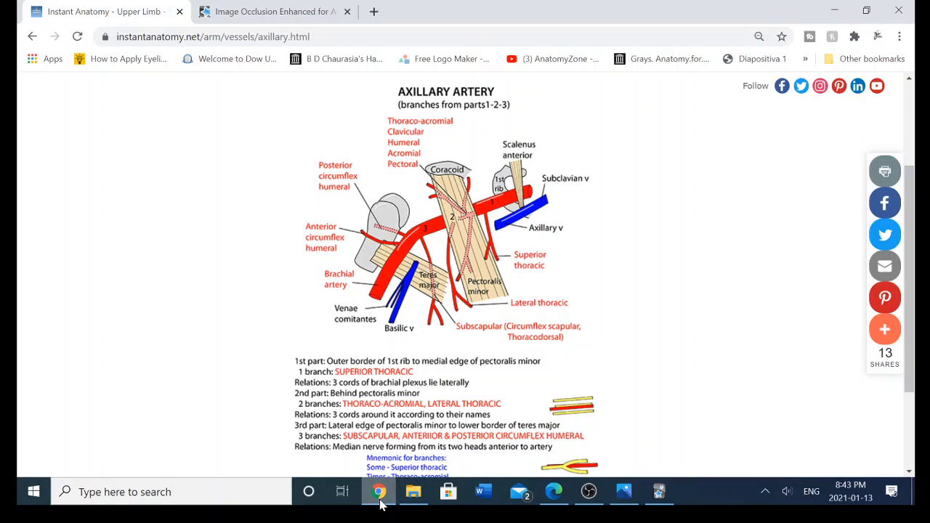
click(274, 11)
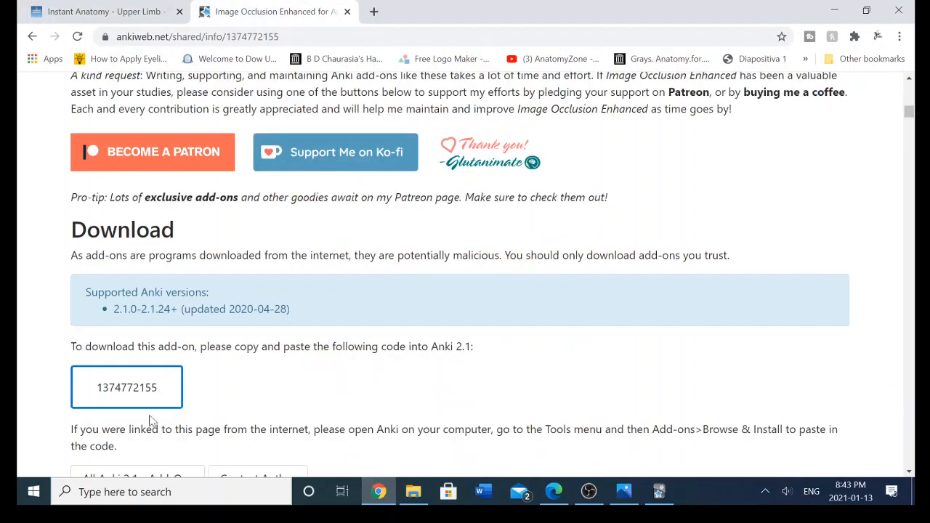
triple_click(127, 388)
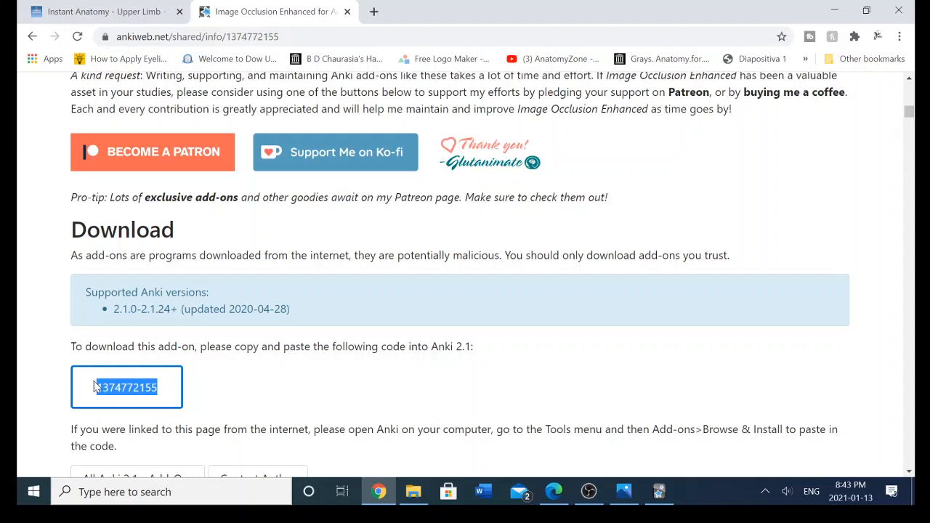
mouse_move(577, 506)
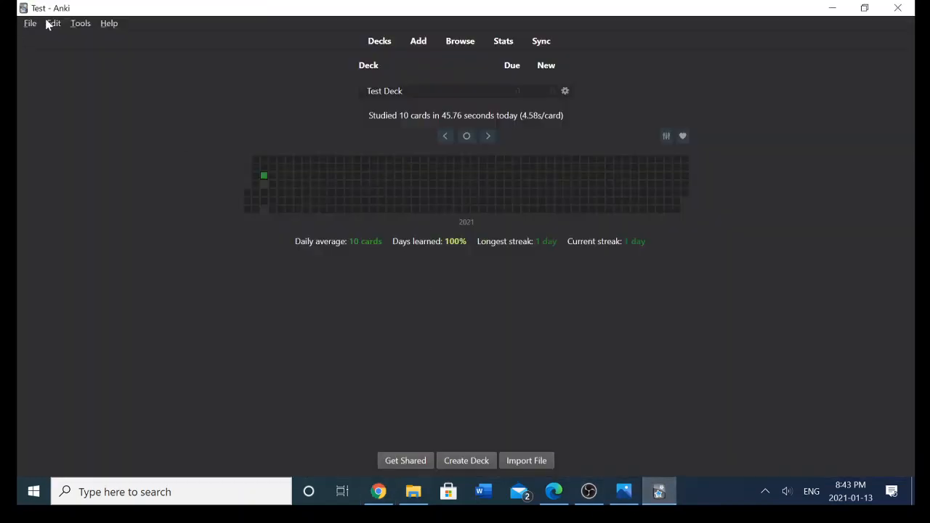
- Show the add-on install-from-code dialog via Tools > Add-ons, then close it and the add-ons list
click(80, 23)
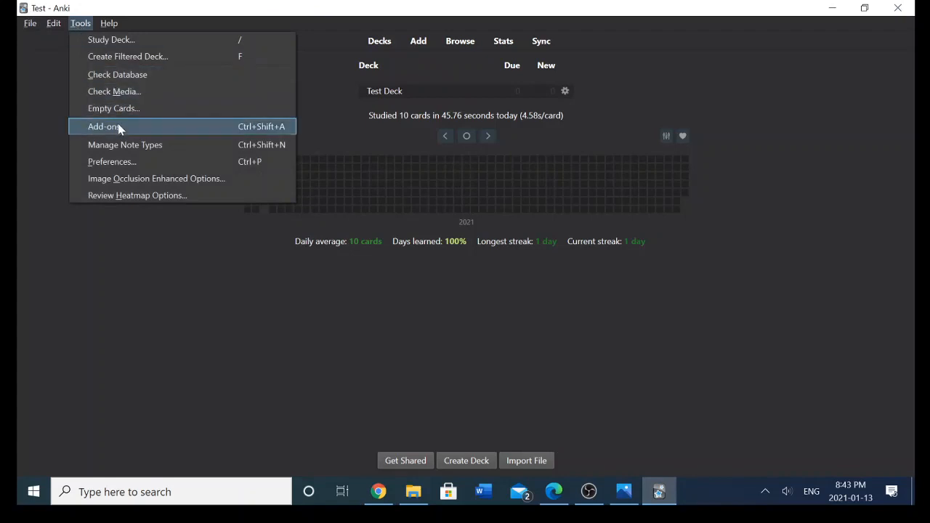
click(104, 126)
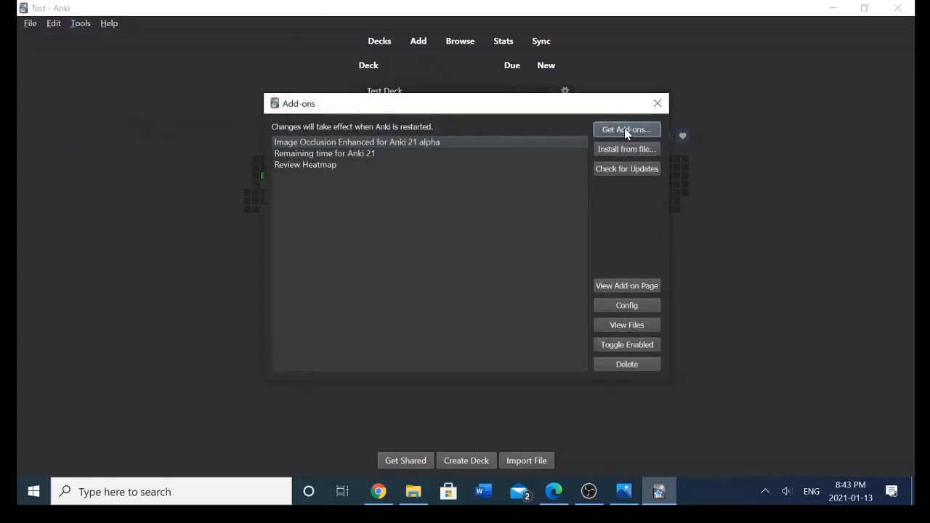
click(625, 130)
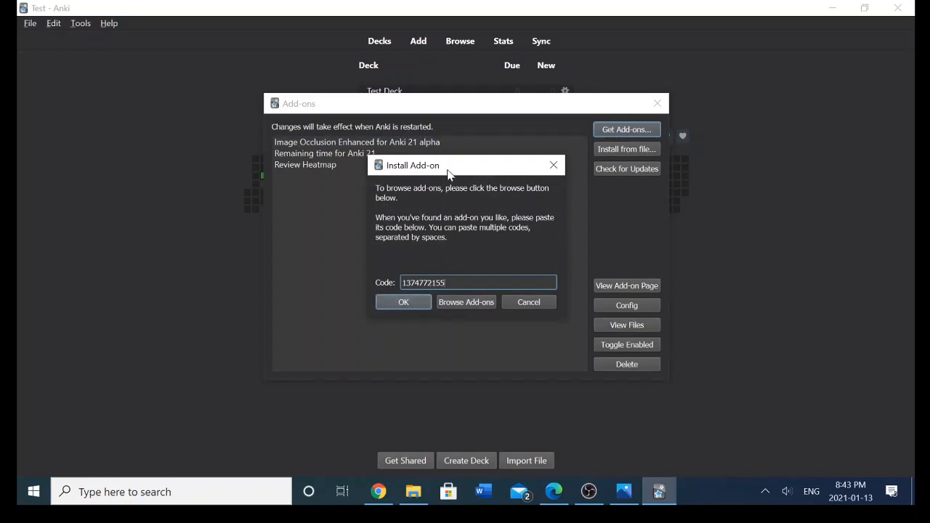
mouse_move(540, 216)
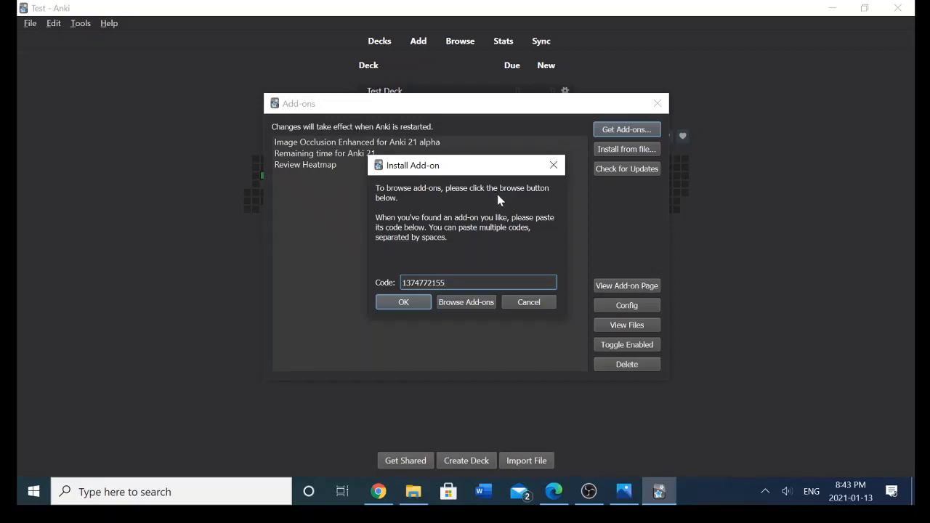
click(529, 302)
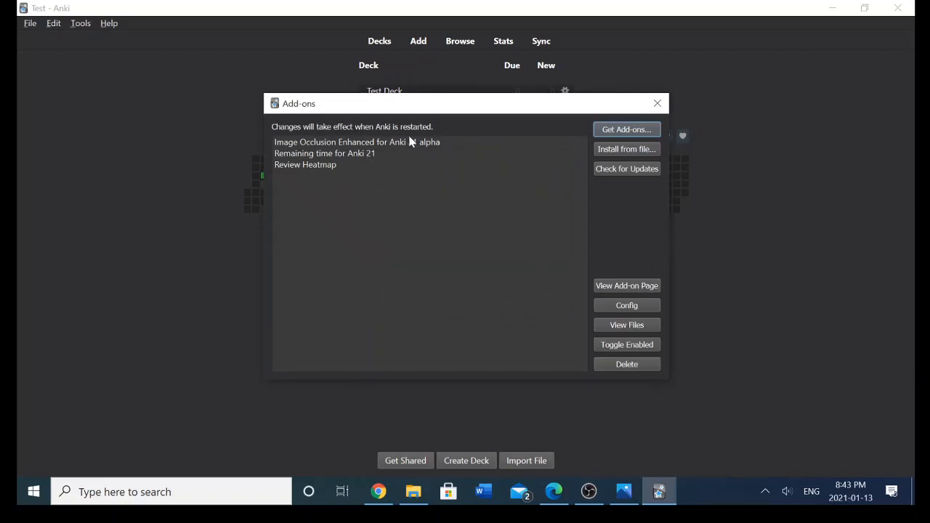
click(656, 103)
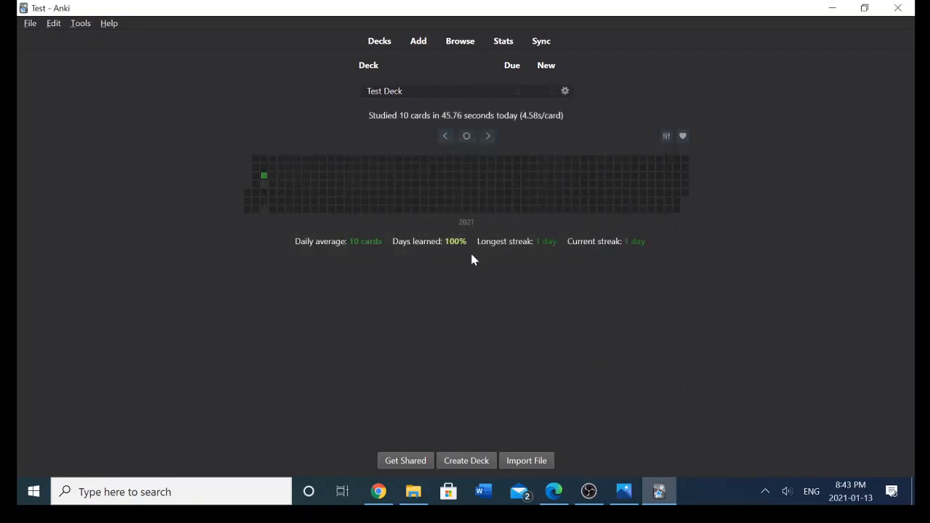
click(378, 492)
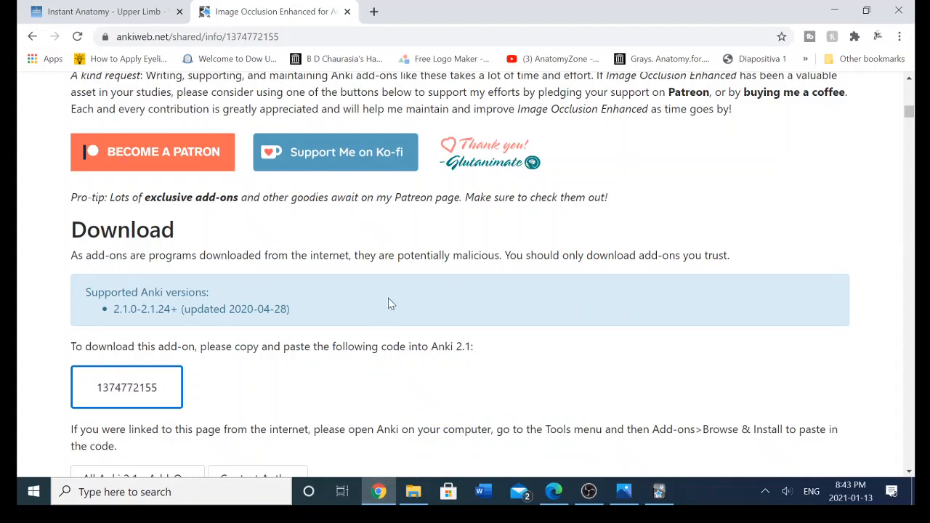
mouse_move(243, 363)
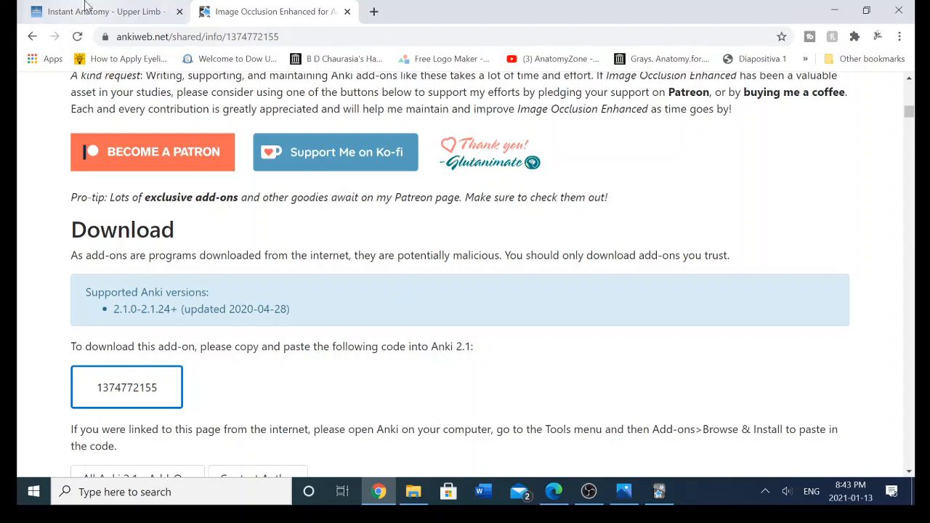
click(102, 10)
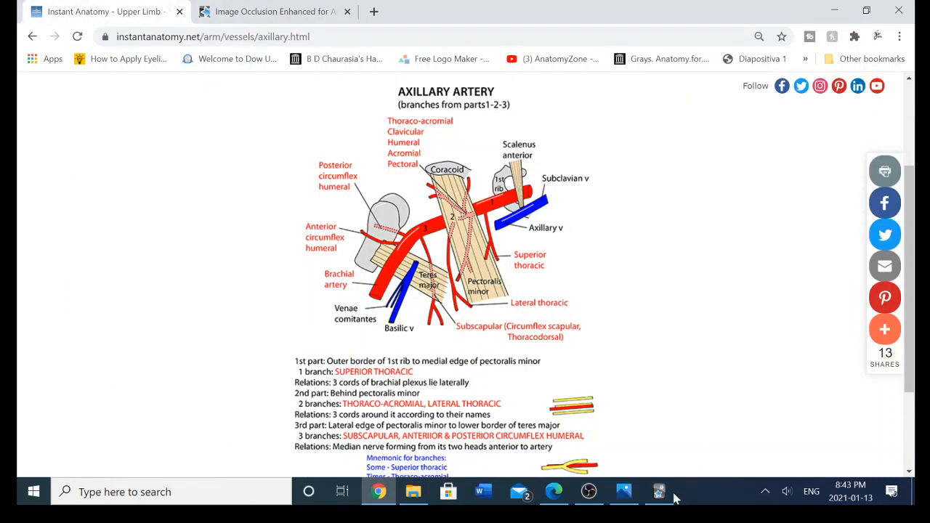
click(658, 492)
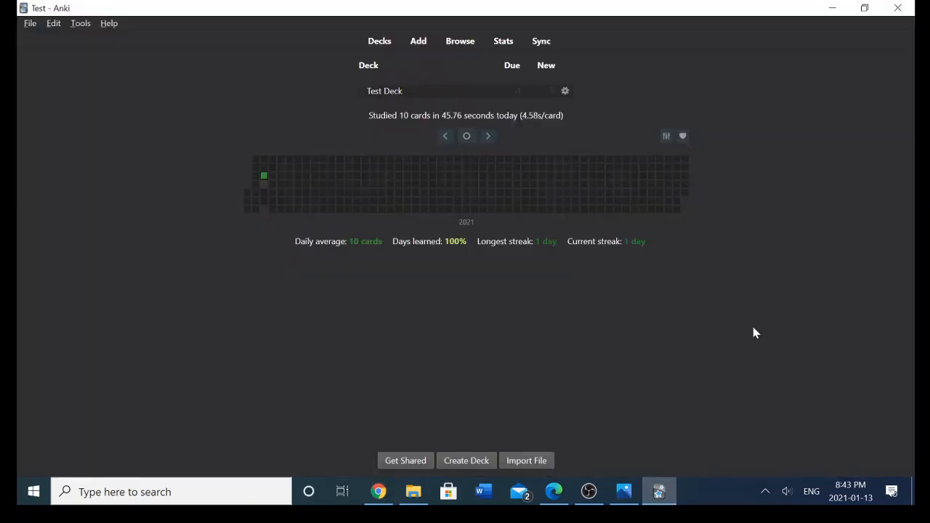
mouse_move(418, 339)
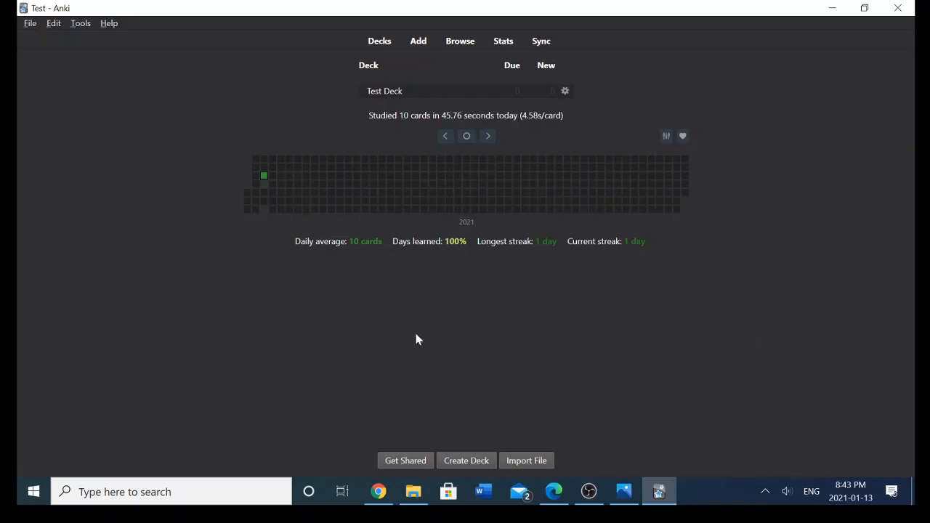
mouse_move(404, 335)
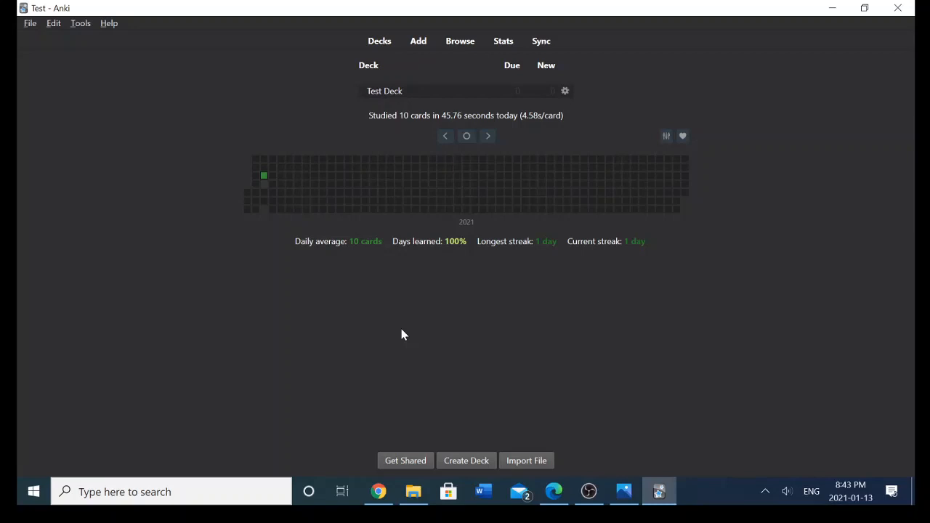
- Return to the Instant Anatomy axillary artery page and scroll back up to the section navigation
click(378, 492)
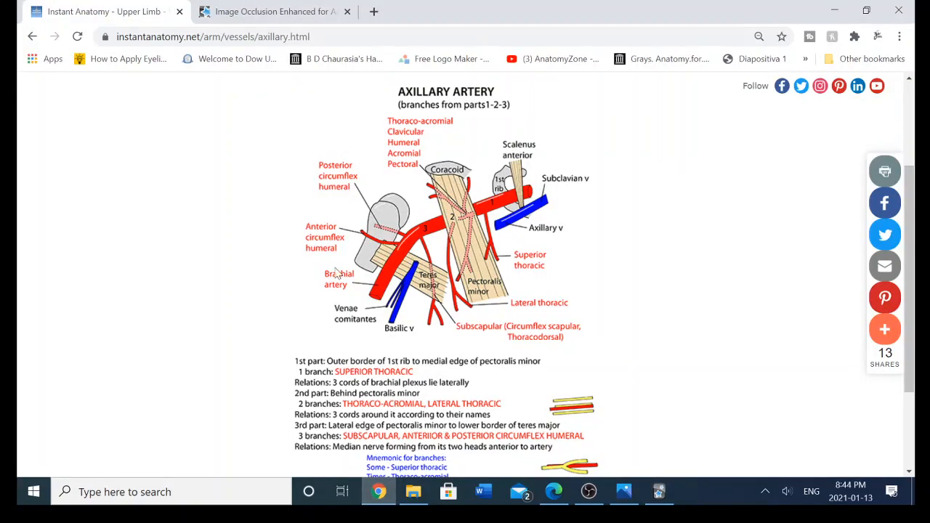
mouse_move(512, 209)
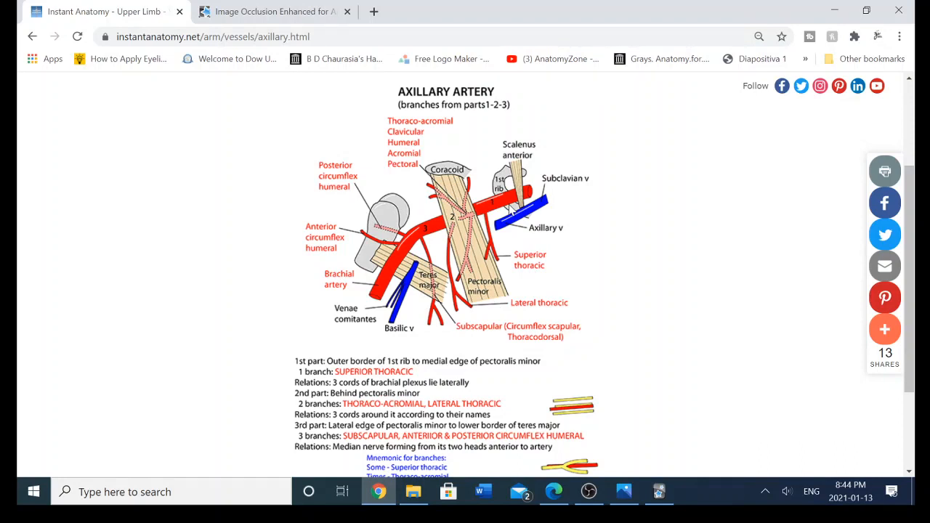
mouse_move(548, 206)
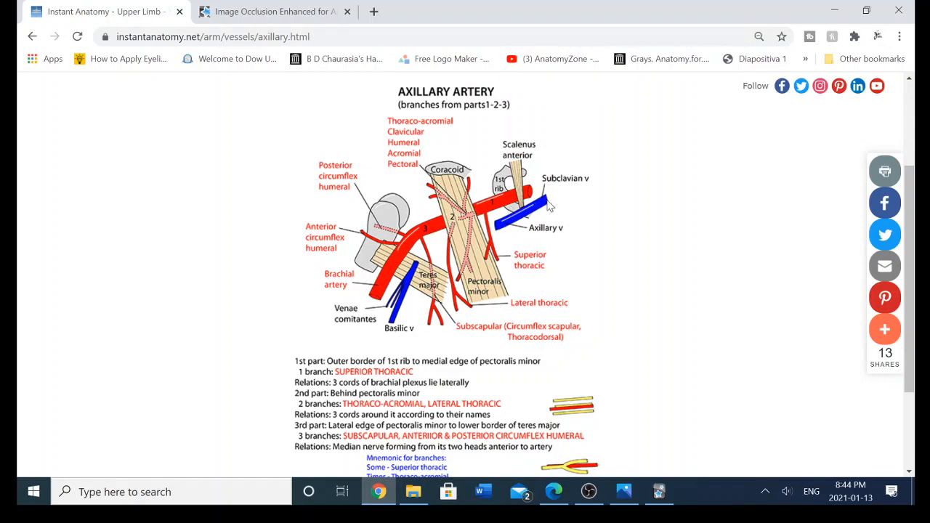
scroll(down, 3)
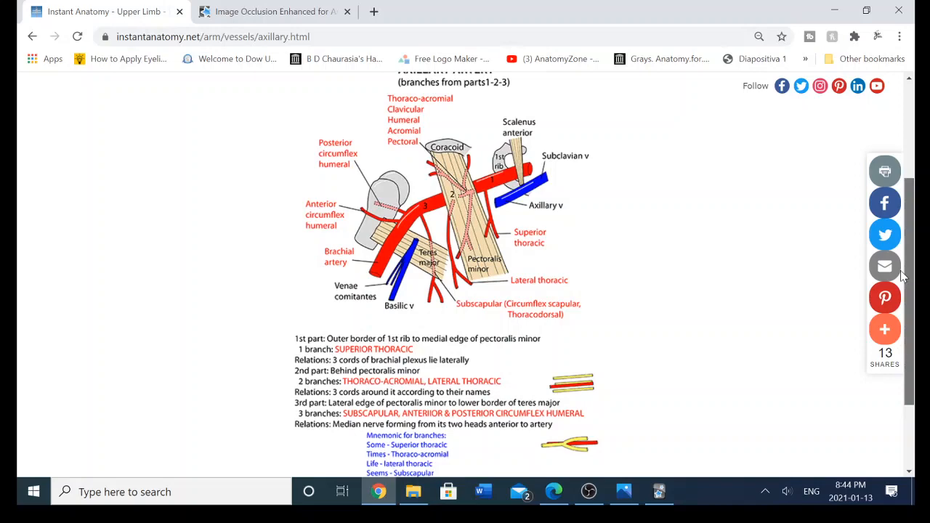
scroll(up, 3)
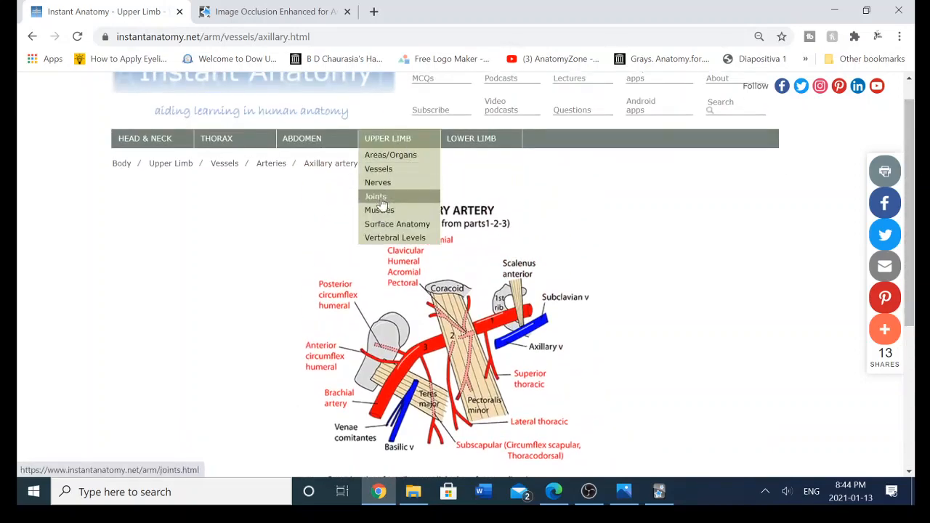
- Open the Upper Limb Joints page and the Elbow joint page, then return to Anki's Test Deck overview
click(375, 196)
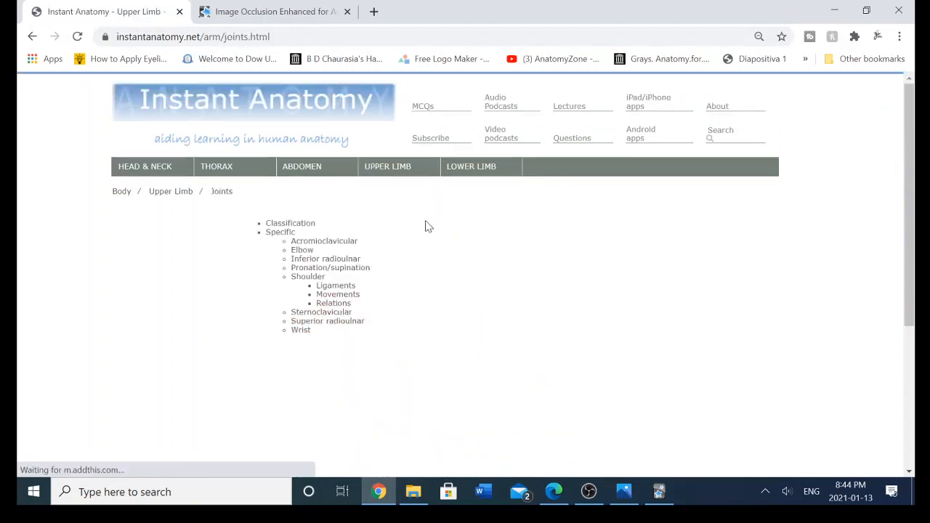
click(302, 250)
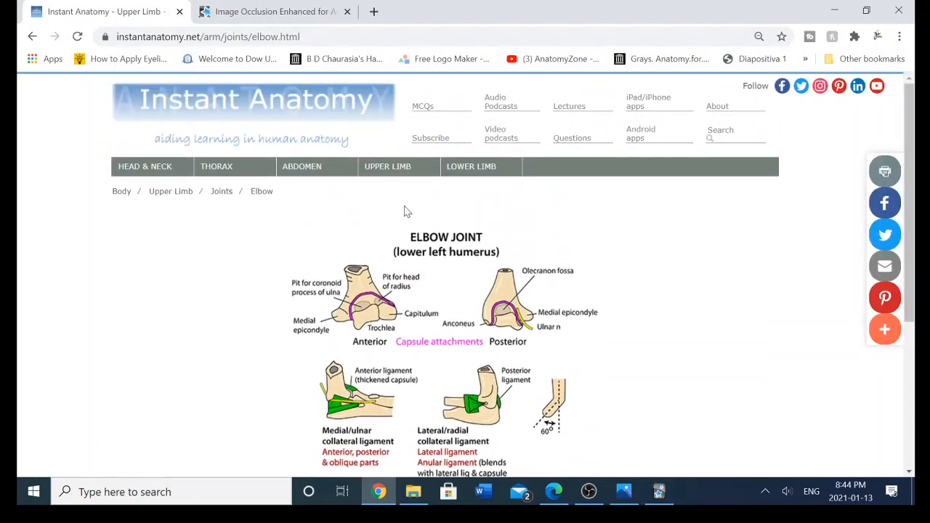
mouse_move(146, 165)
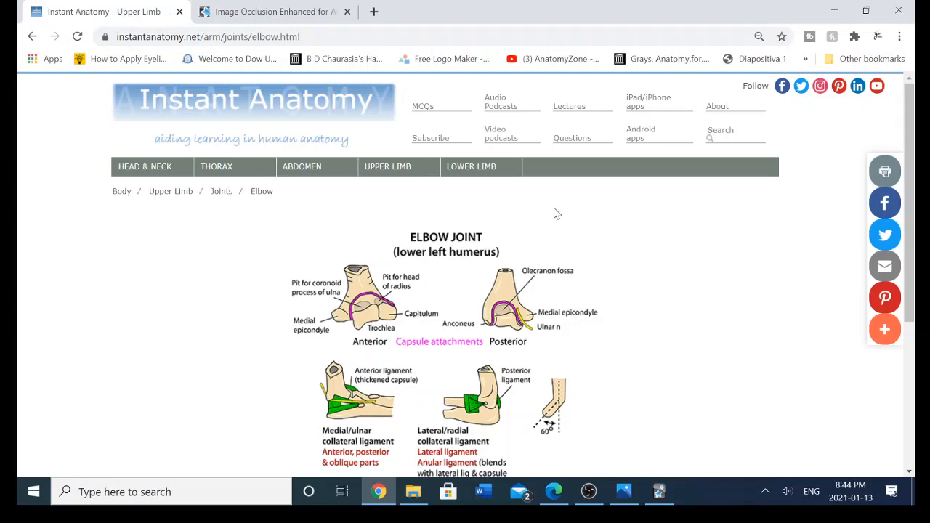
mouse_move(659, 456)
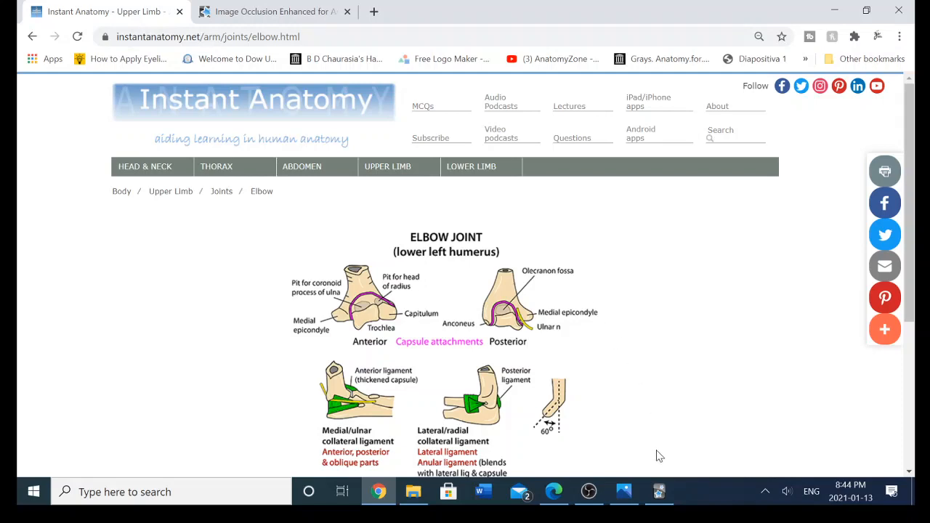
click(659, 491)
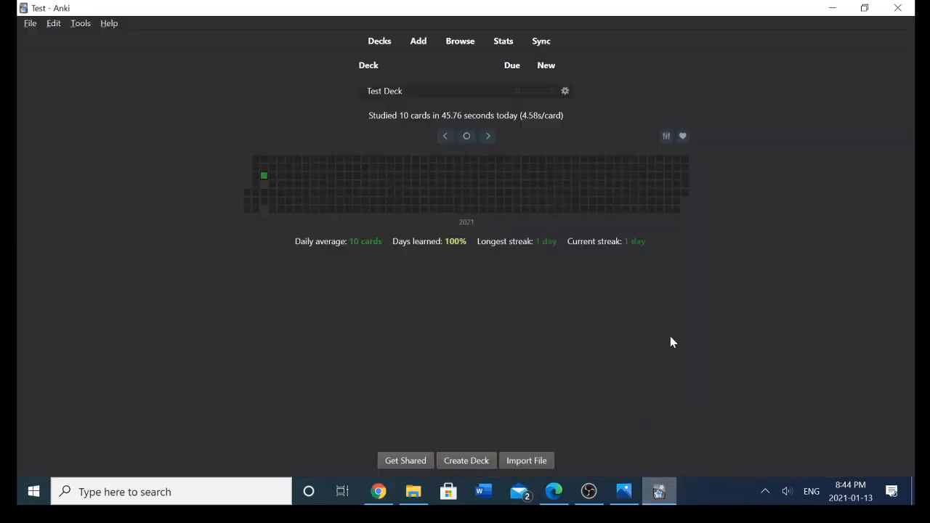
mouse_move(671, 315)
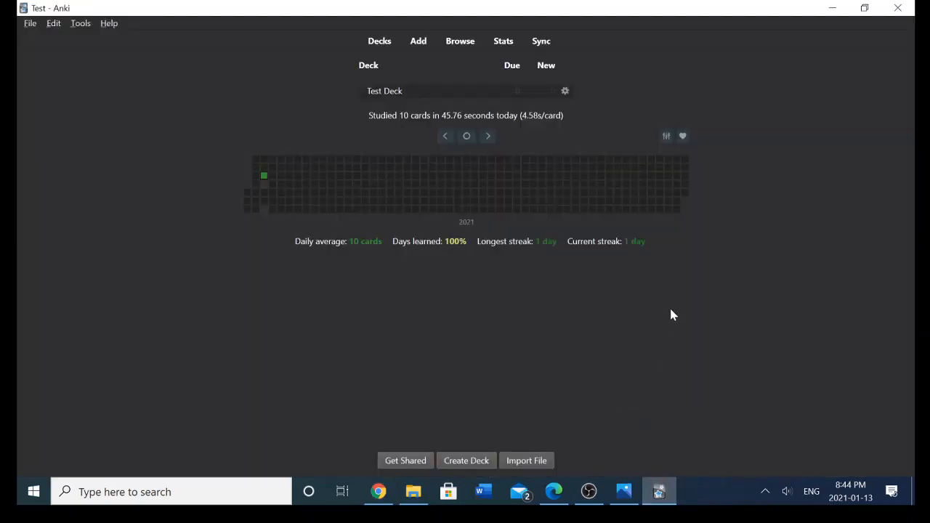